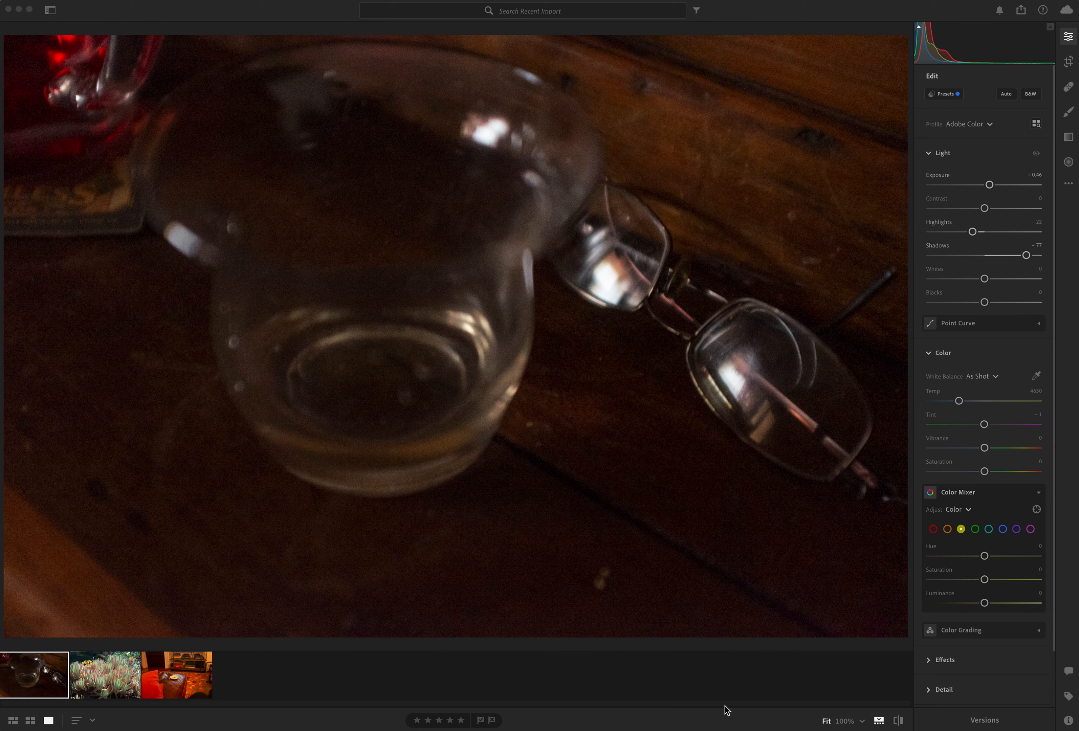
mouse_move(705, 446)
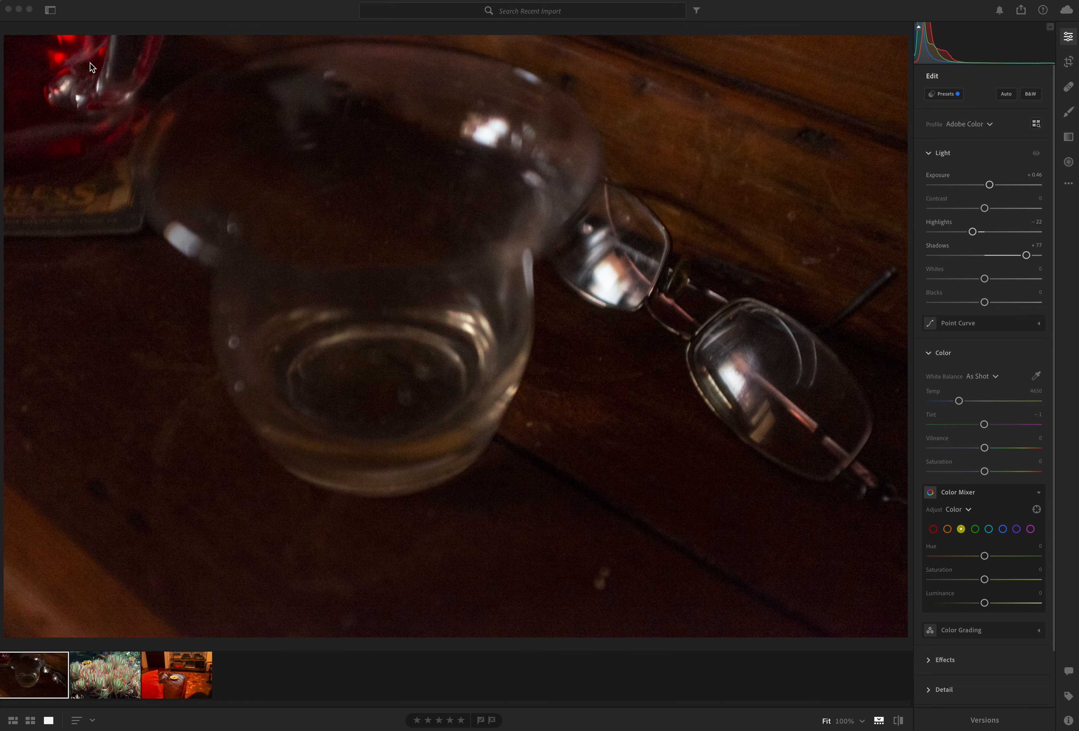
mouse_move(42, 24)
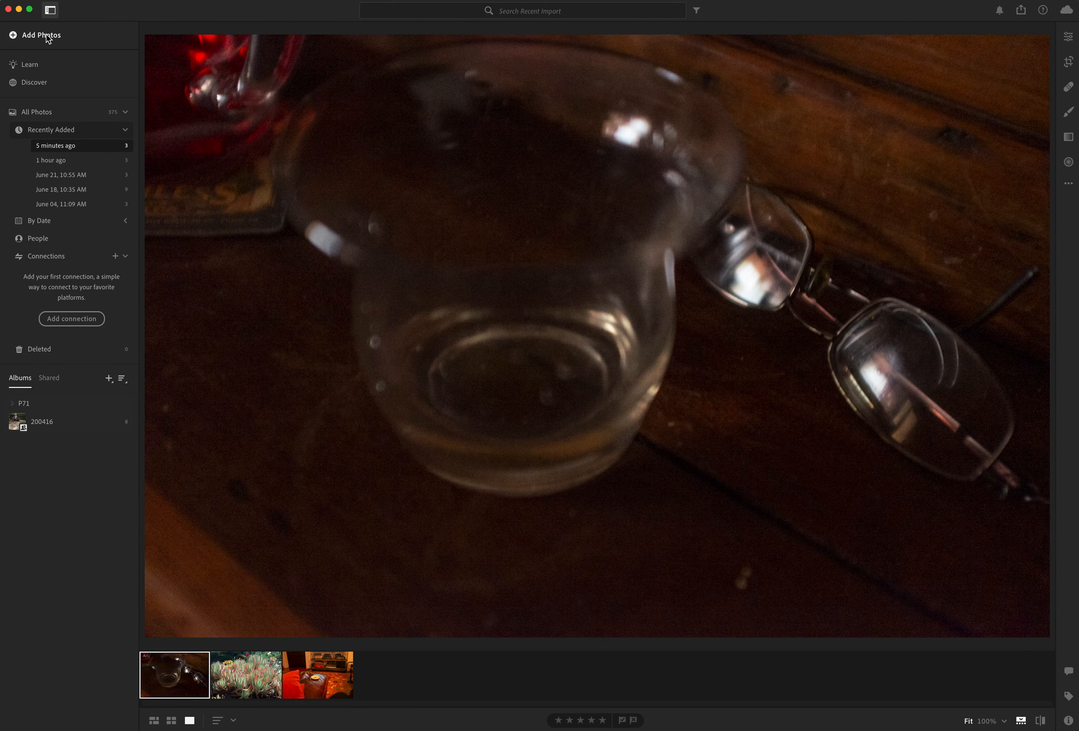
- Browse from Add Photos through Pictures > 2020 to the 2020-11-21 folder and review its ship photos
left_click(40, 35)
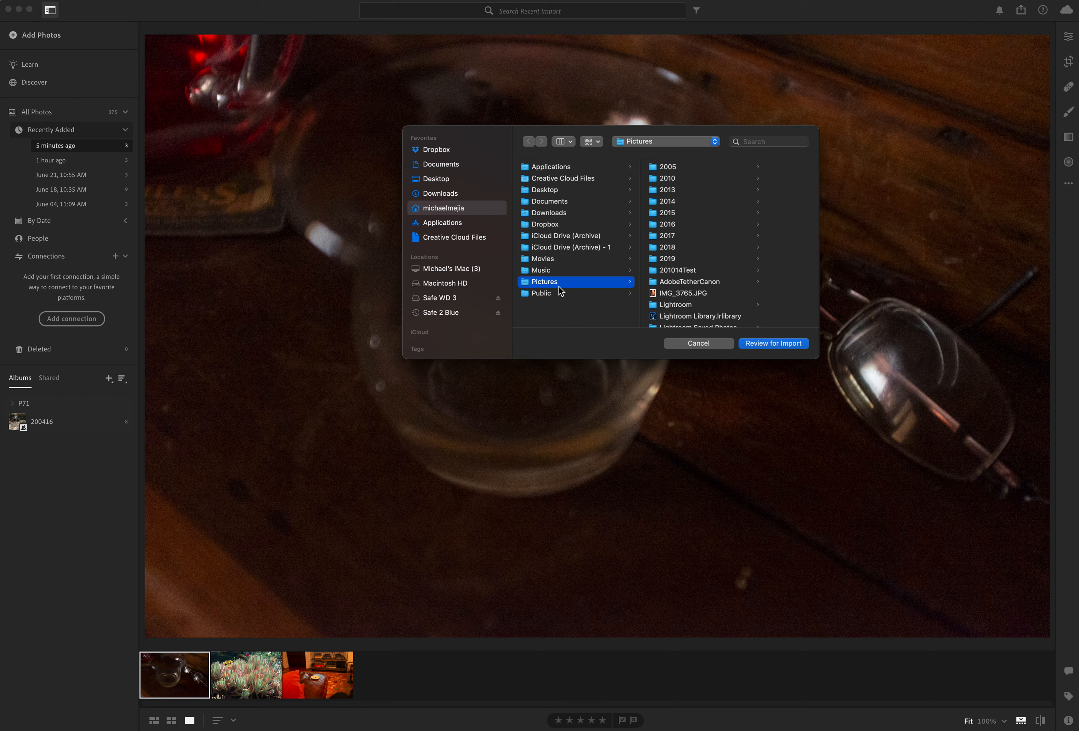
mouse_move(674, 277)
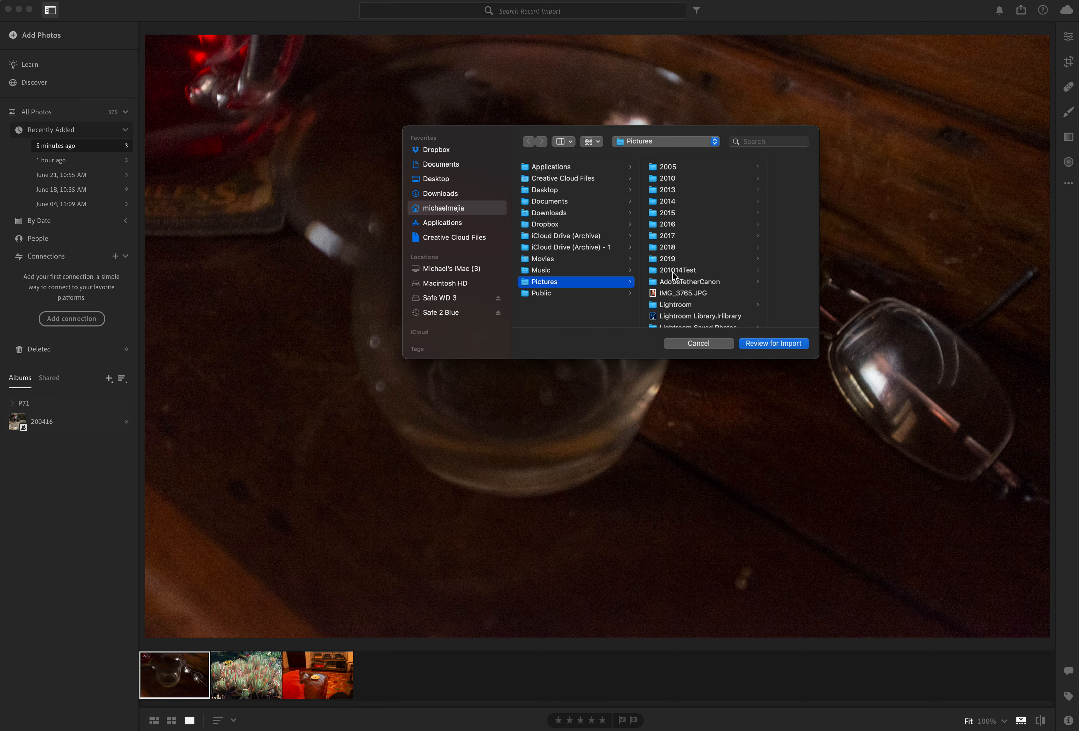
left_click(665, 258)
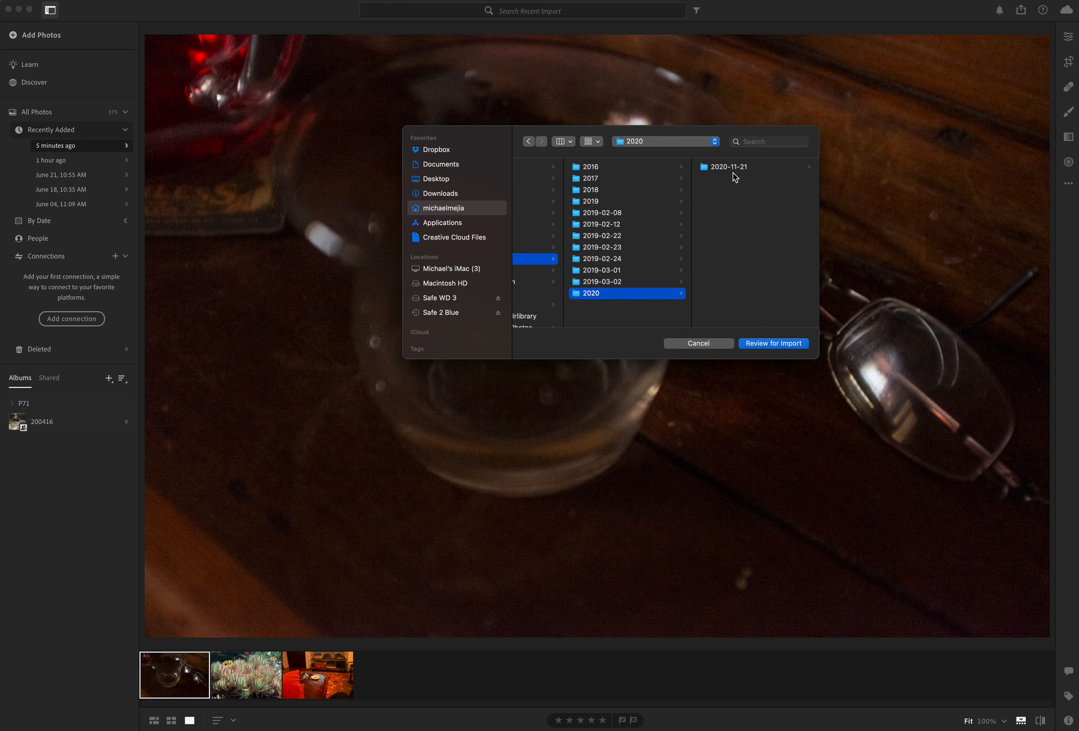
left_click(725, 166)
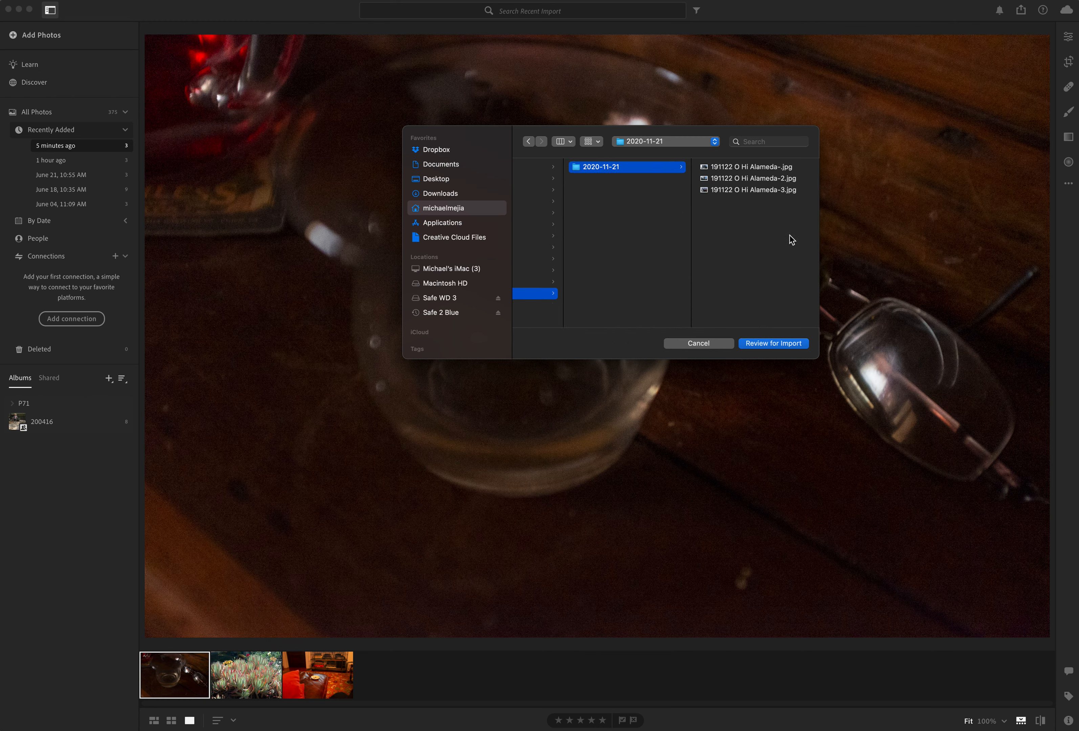
mouse_move(767, 273)
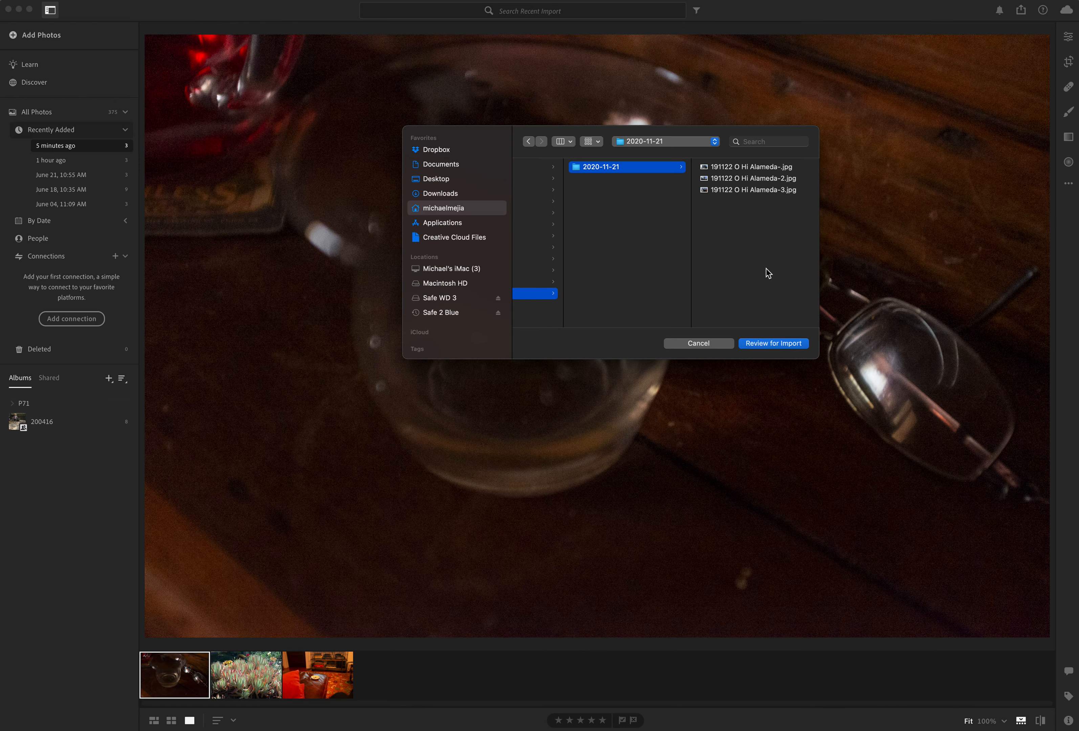
left_click(772, 343)
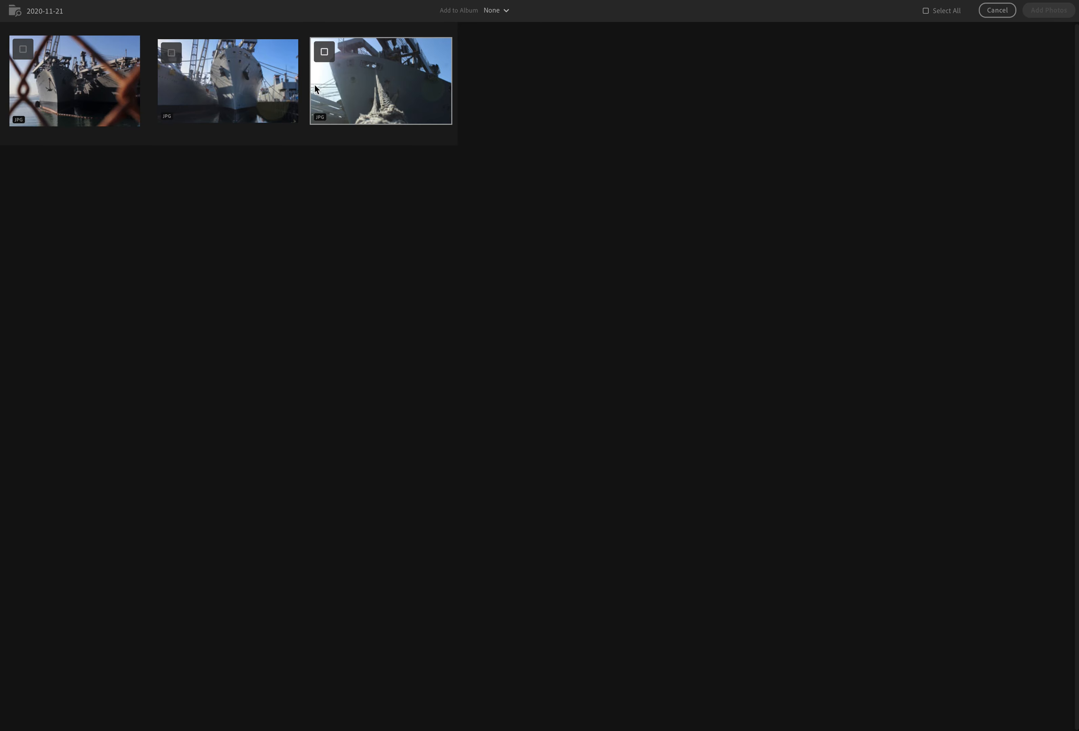
mouse_move(363, 101)
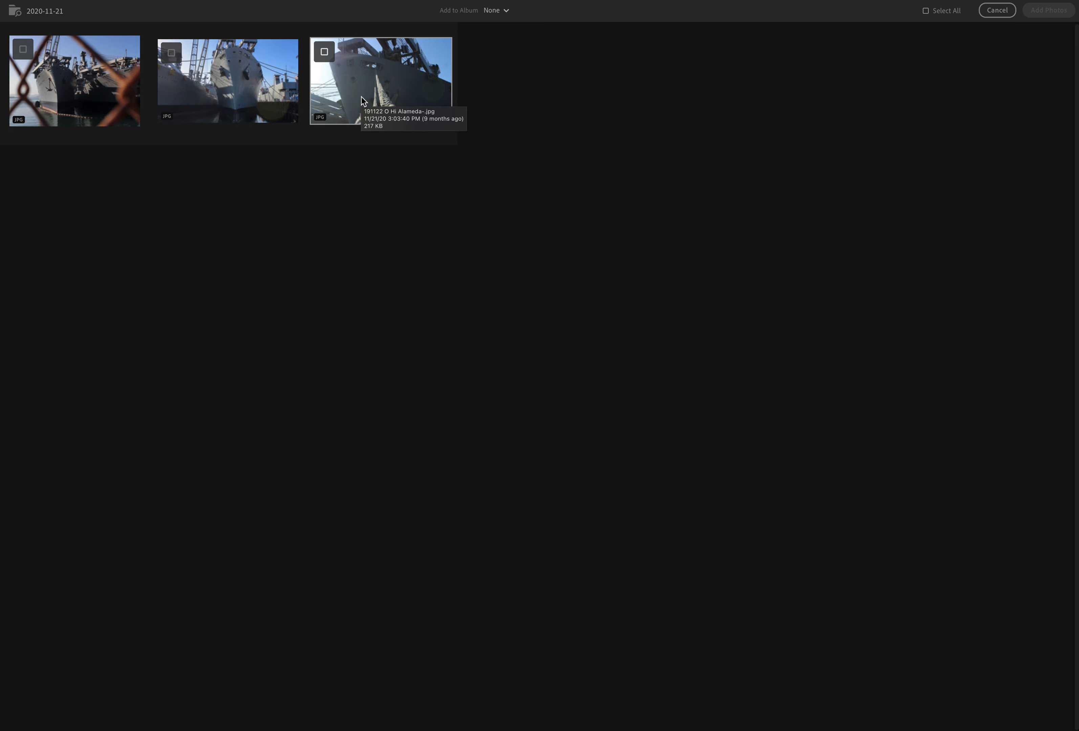
mouse_move(701, 72)
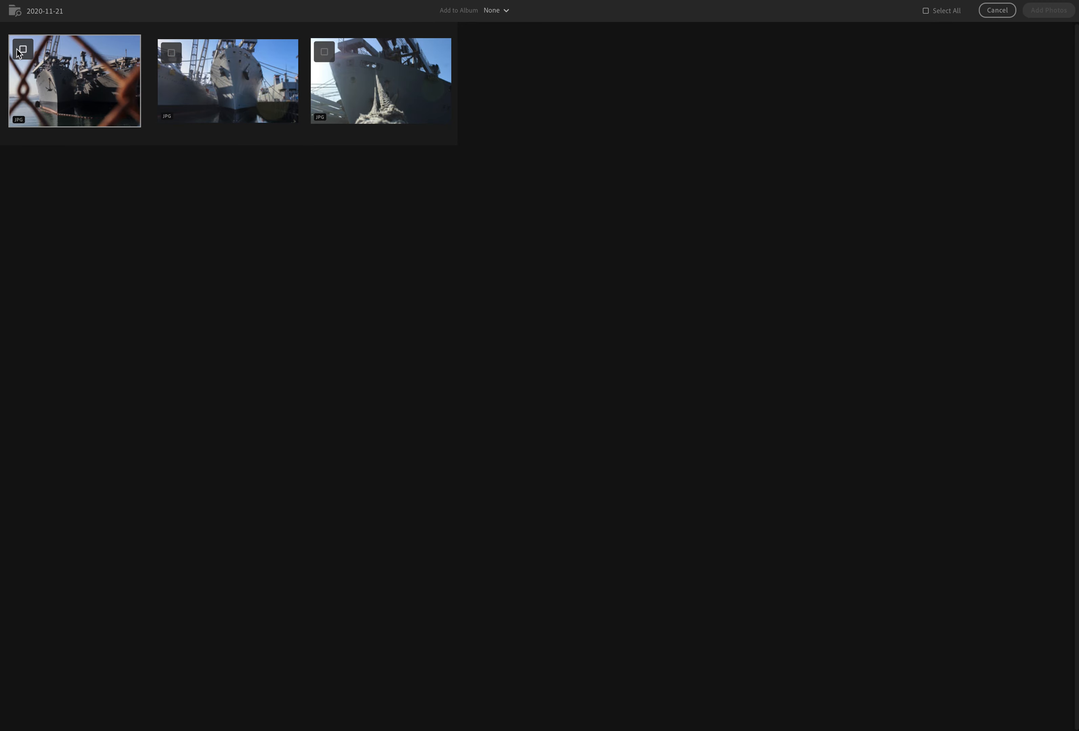
- Mark the first ship photo in the review screen for import
left_click(23, 49)
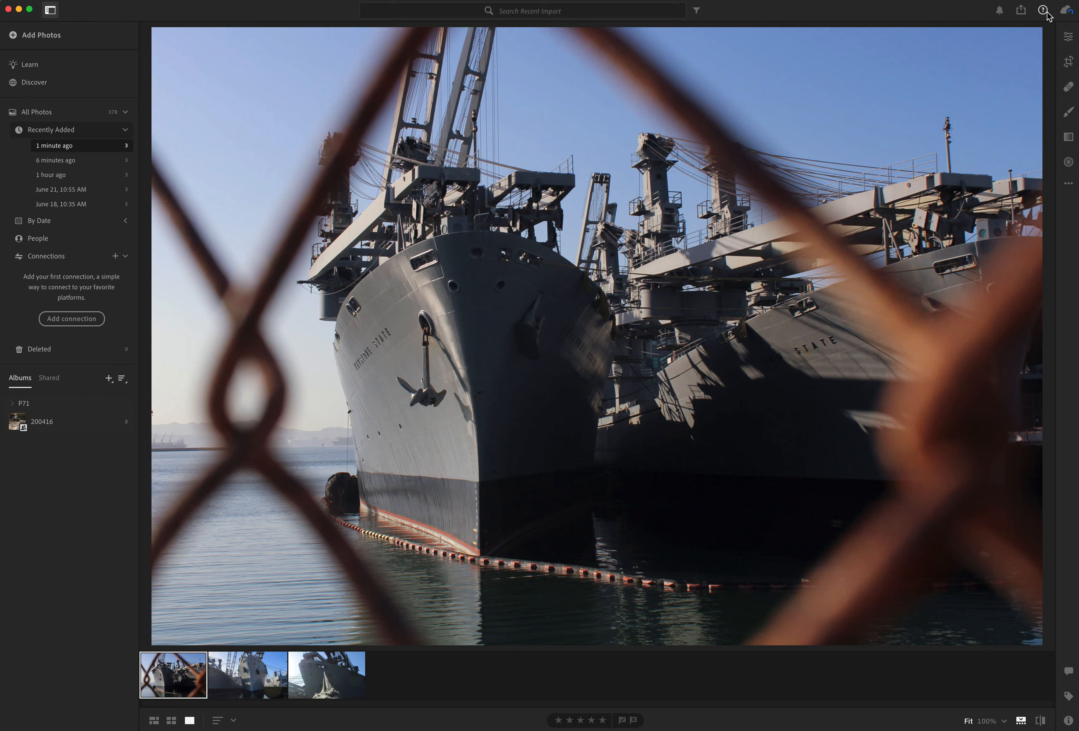
mouse_move(456, 328)
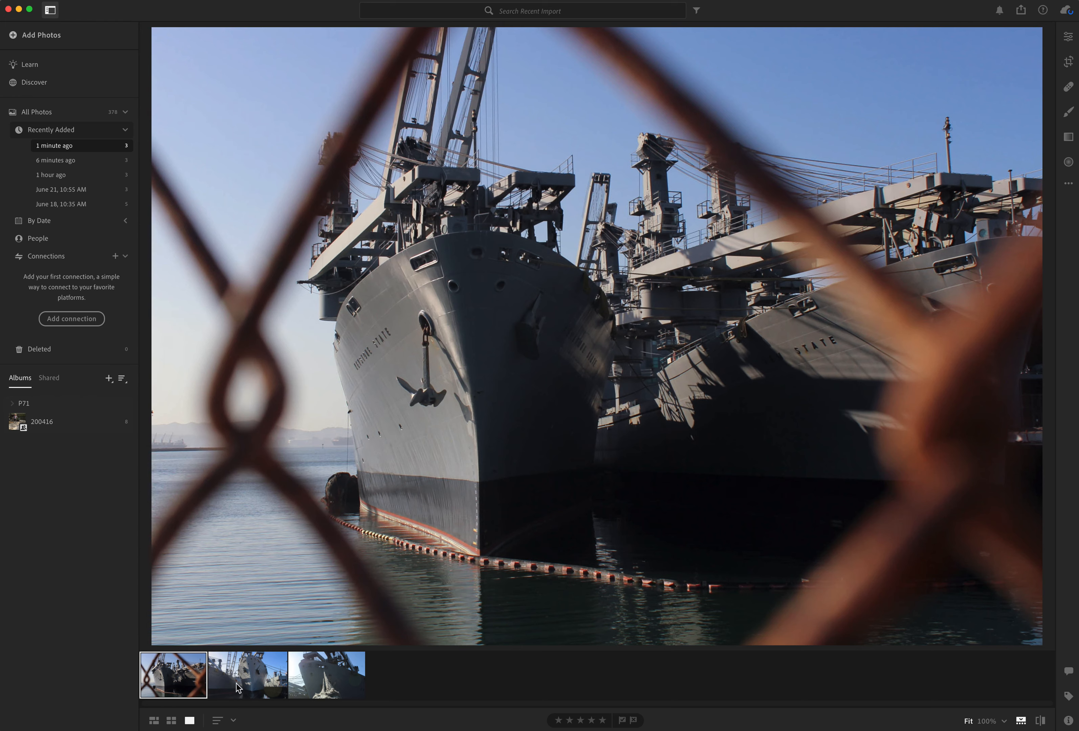
mouse_move(247, 683)
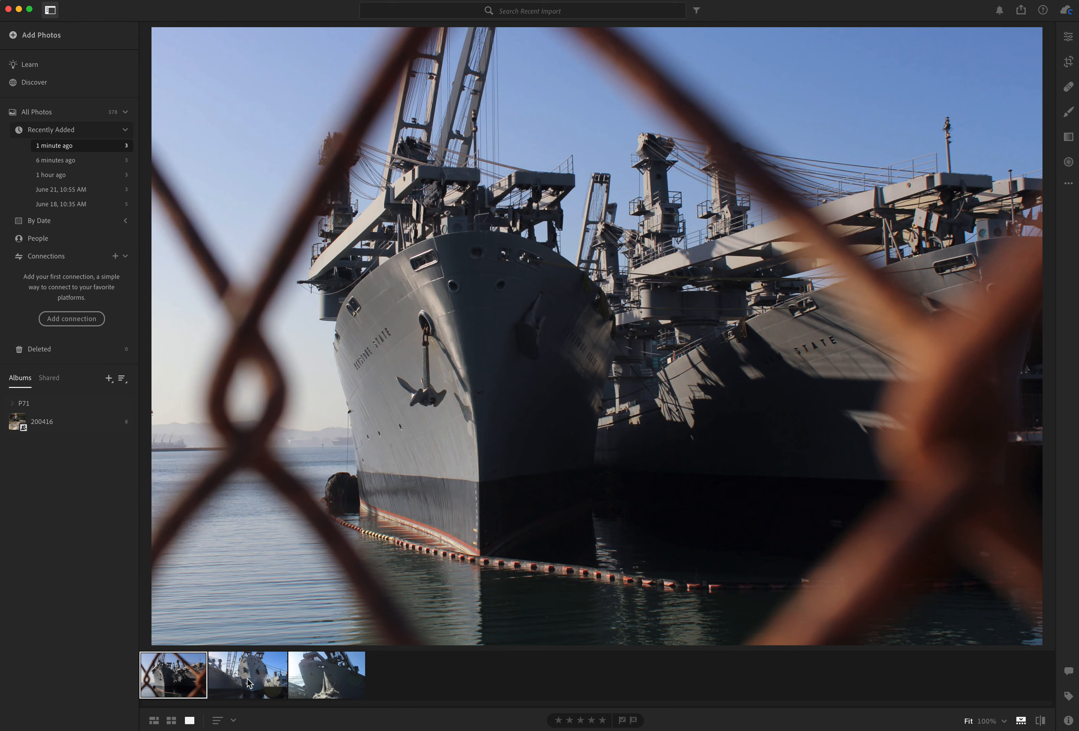
mouse_move(249, 680)
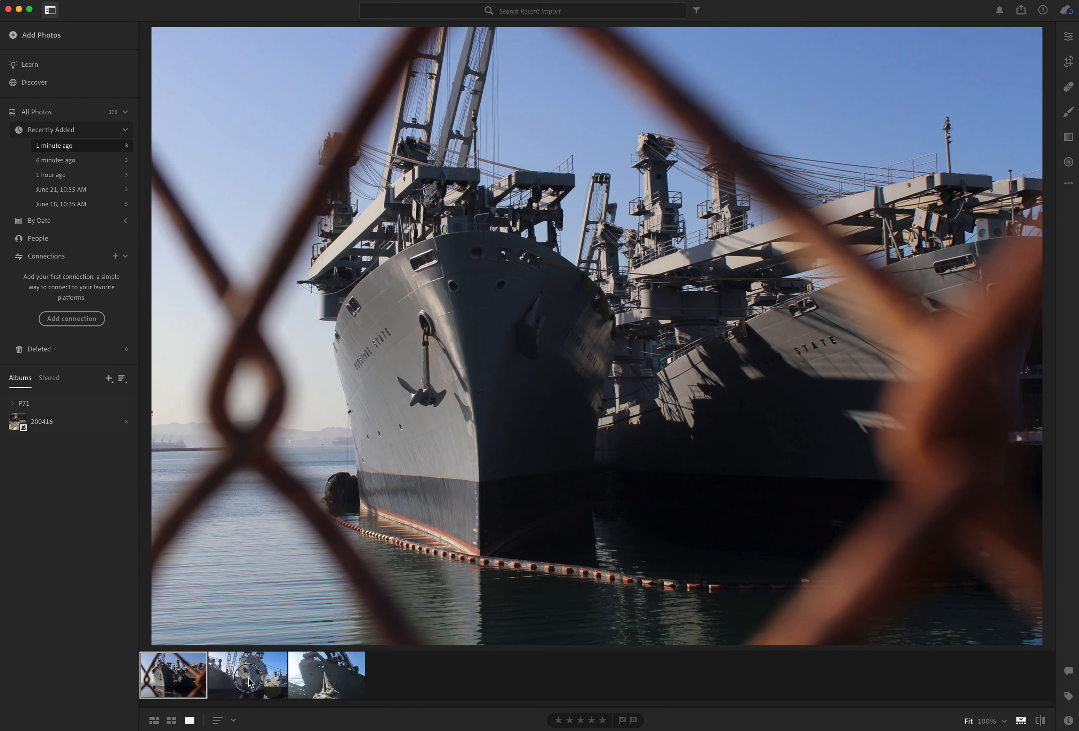
- View the mooring-rope, head-on bow and fence-framed ship photos large in turn, ending on the fence shot
left_click(325, 674)
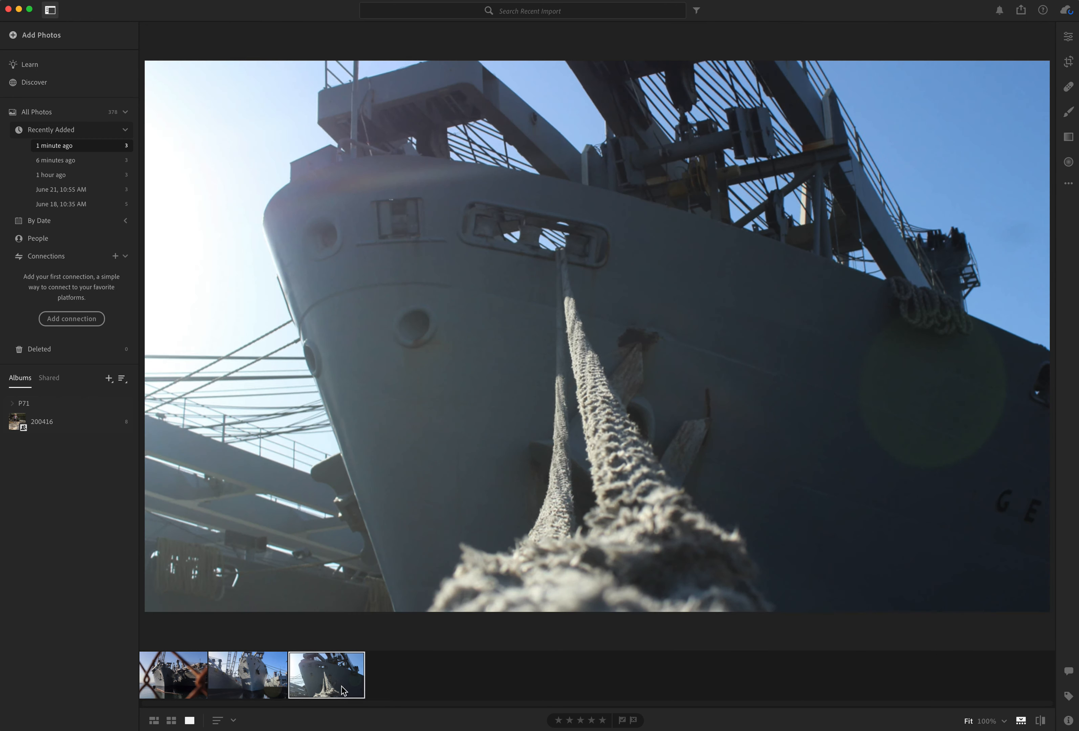
left_click(246, 674)
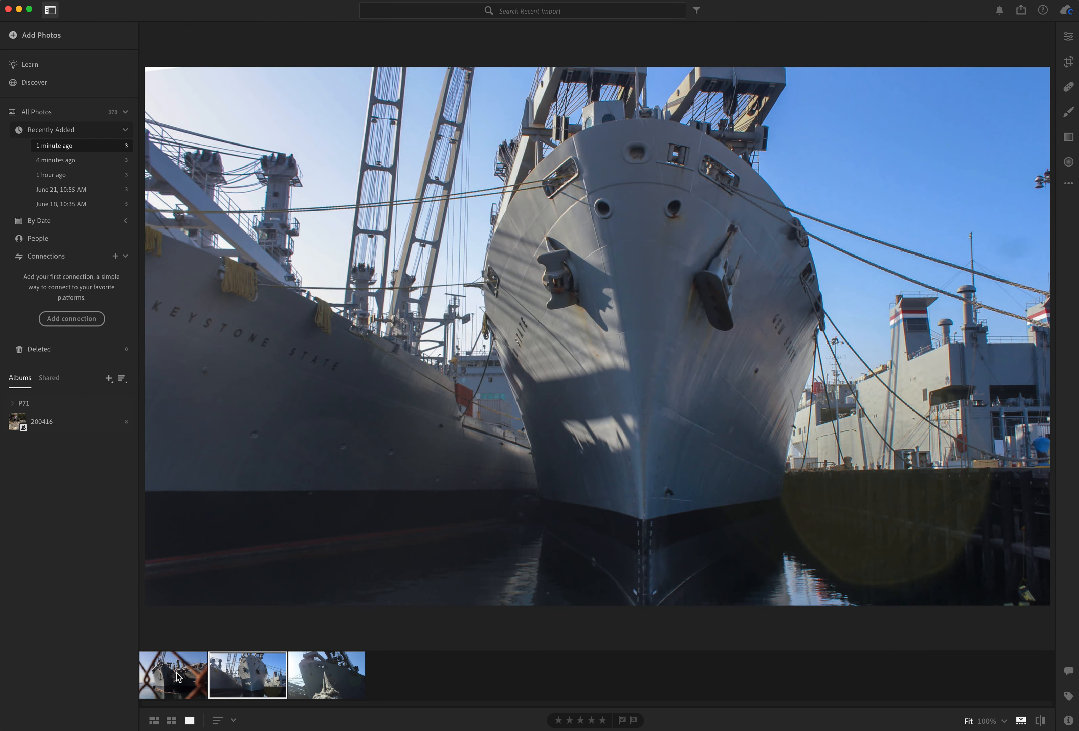
left_click(172, 675)
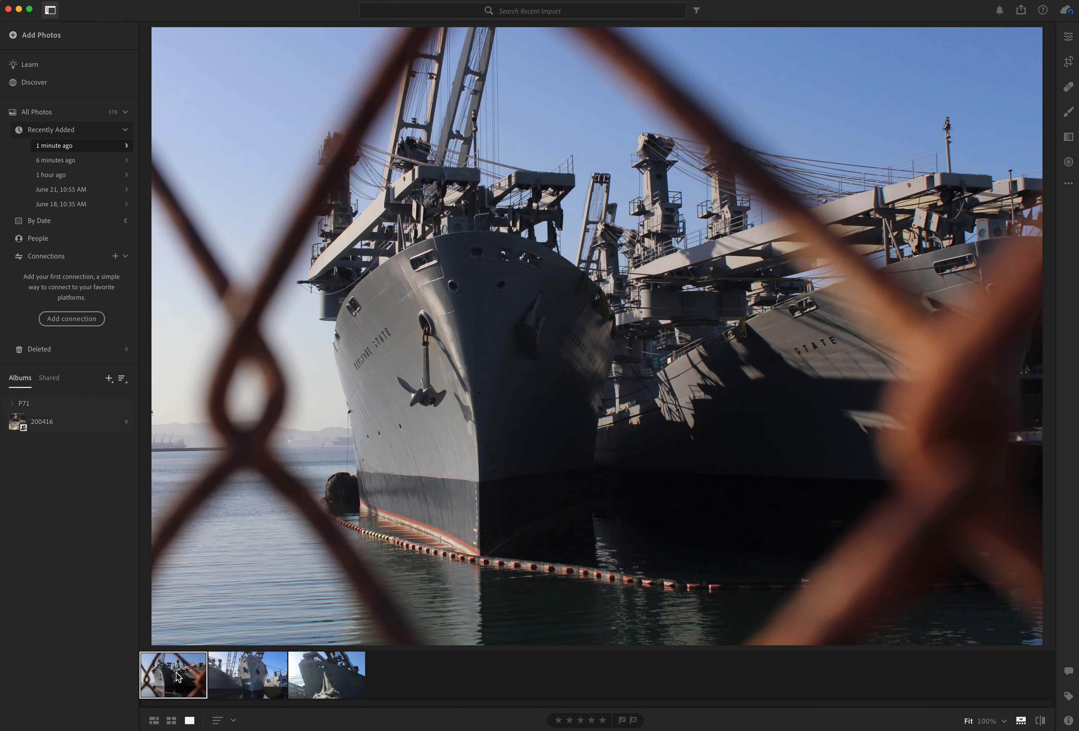
mouse_move(526, 717)
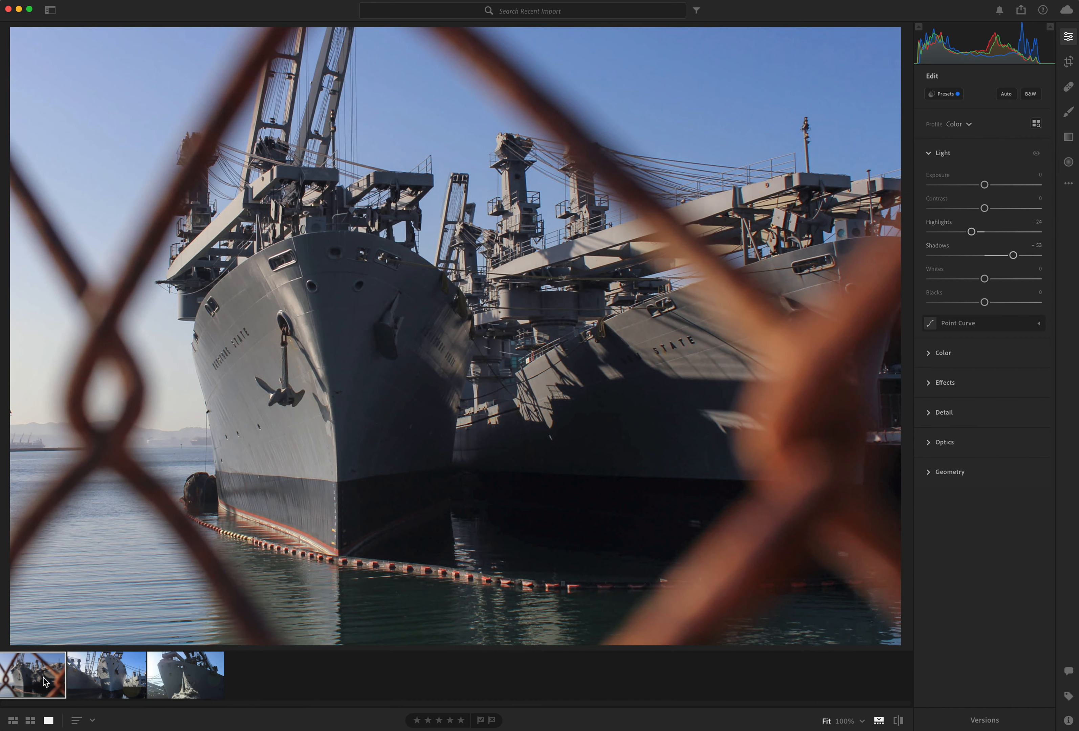
mouse_move(130, 628)
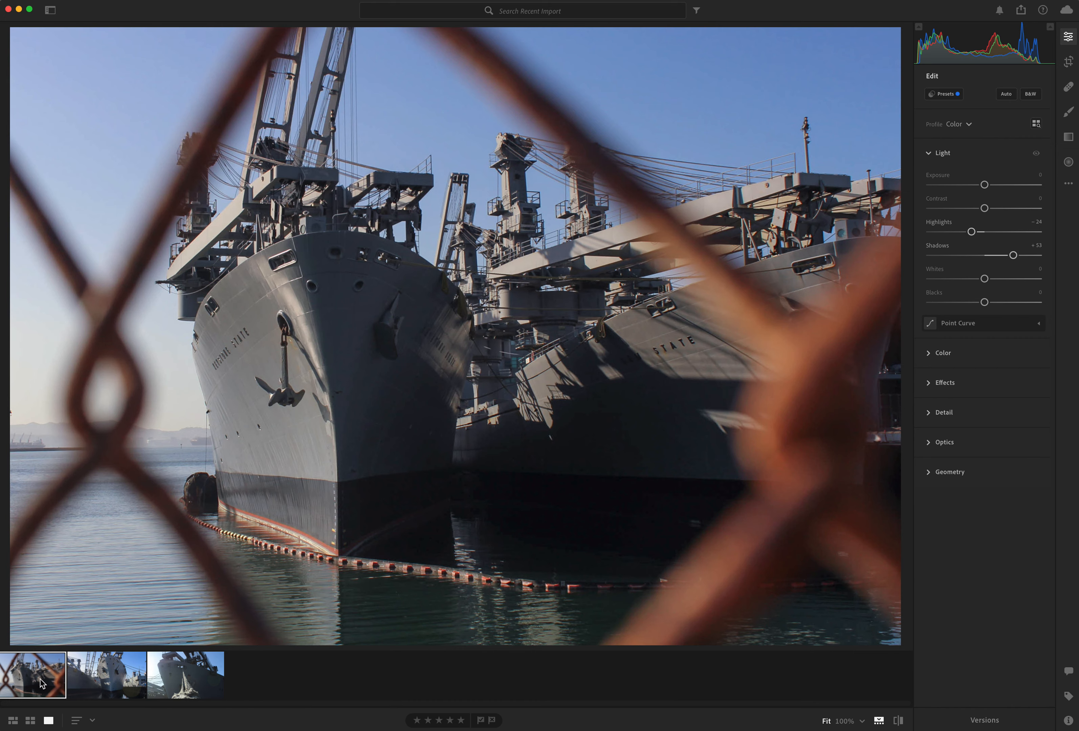
- Finish the Light edit with Shadows +53 and Highlights -24 on the fence-framed ship photo
left_click(41, 5)
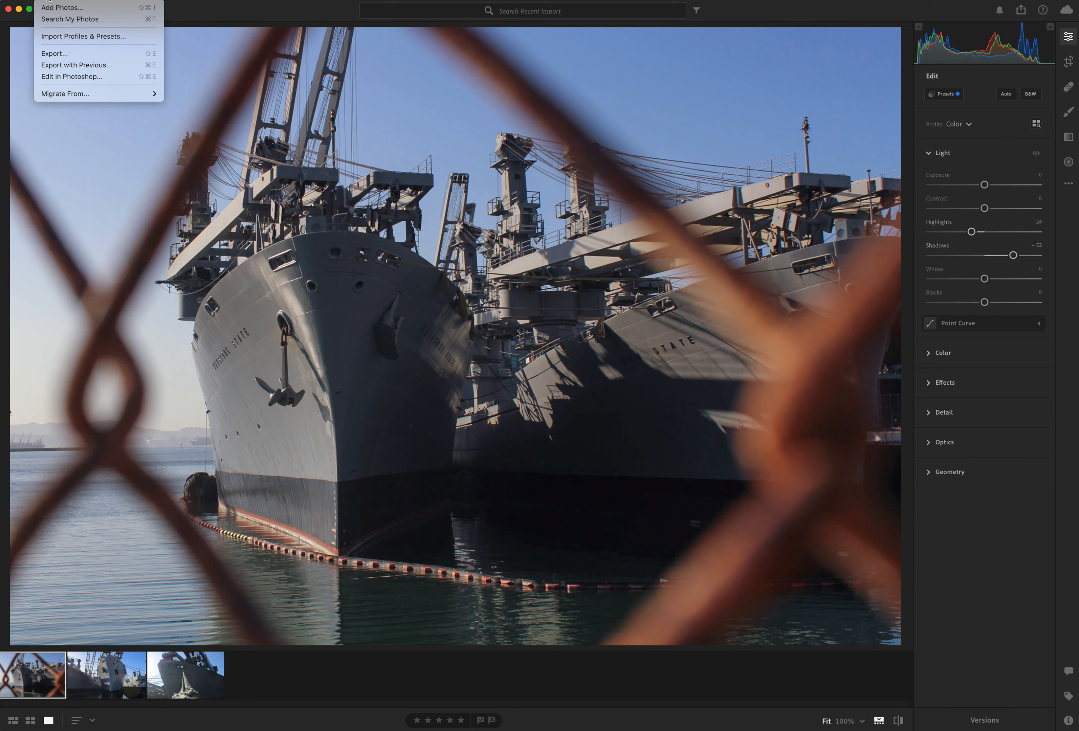
- Start the export of the edited photo as a small JPEG at 90% quality
left_click(54, 59)
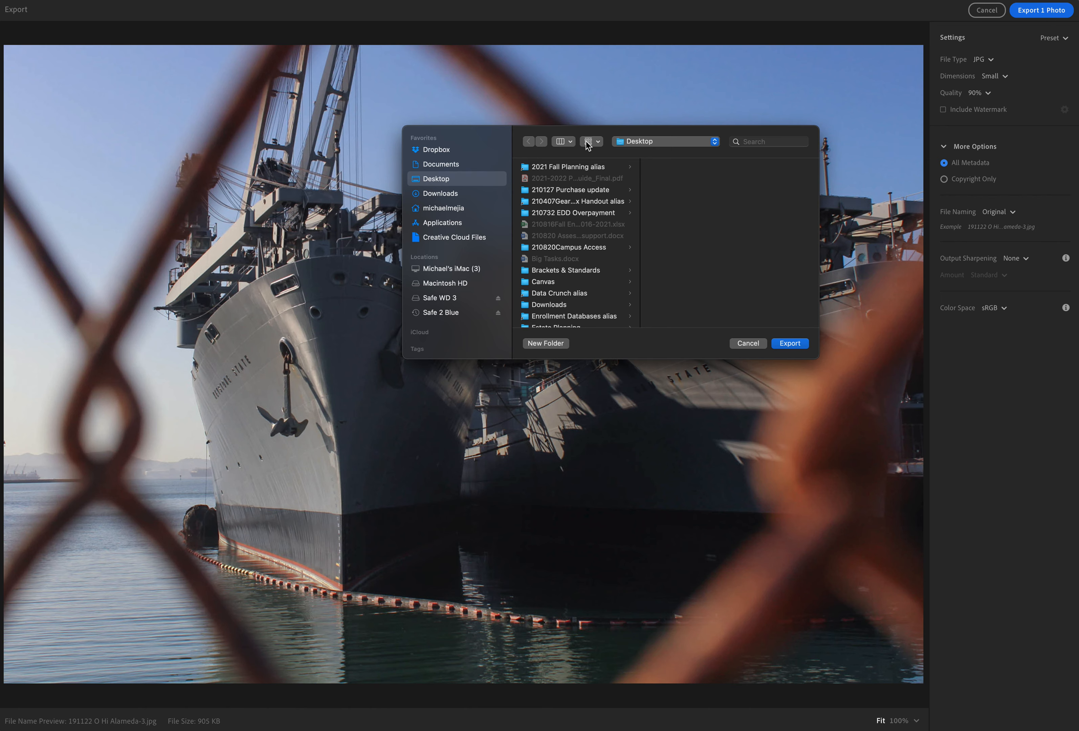
mouse_move(441, 182)
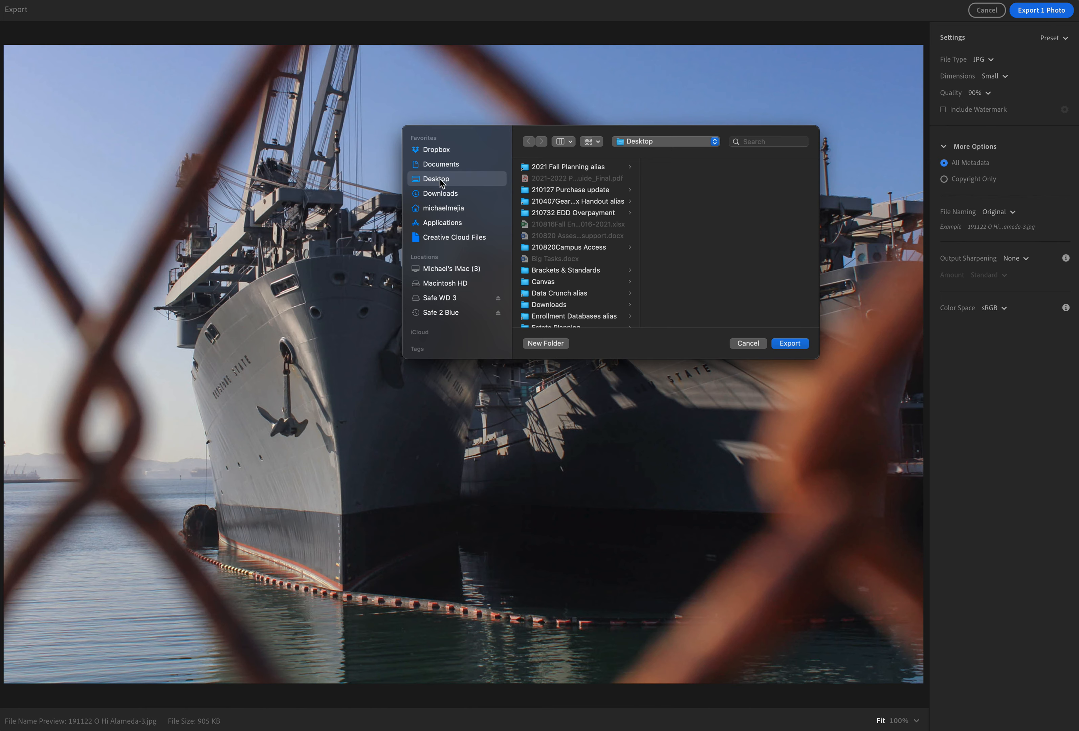
mouse_move(470, 283)
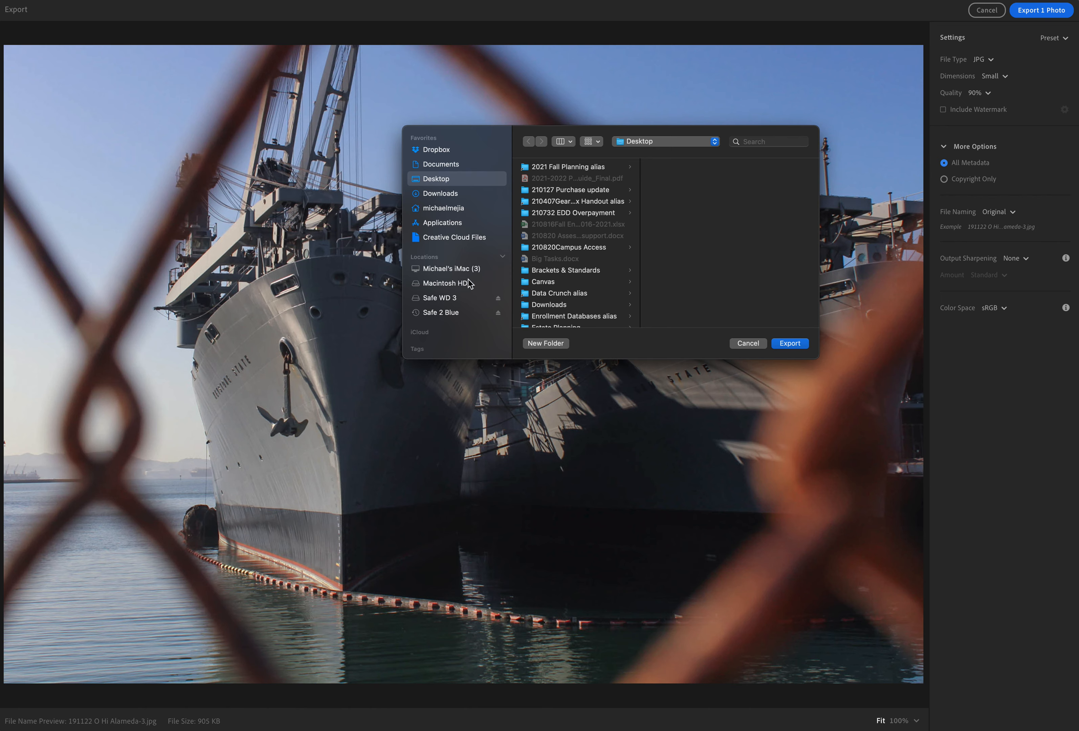
- Create a new Desktop folder named L4Mejia and export the photo into it
left_click(545, 342)
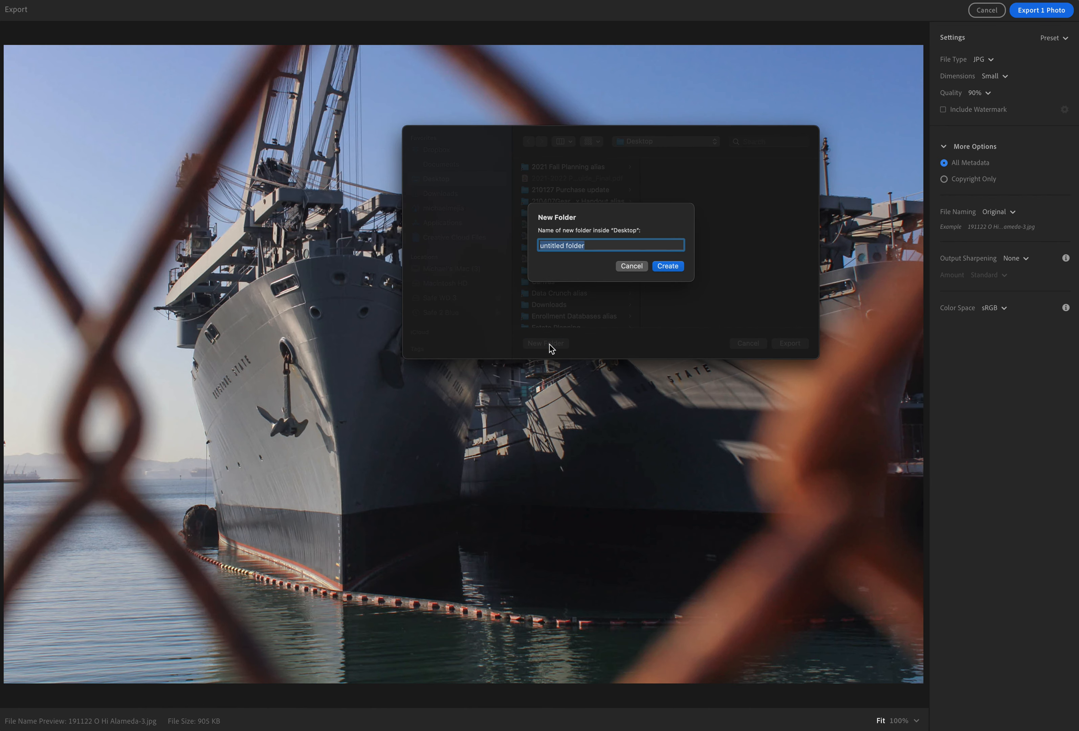
mouse_move(618, 348)
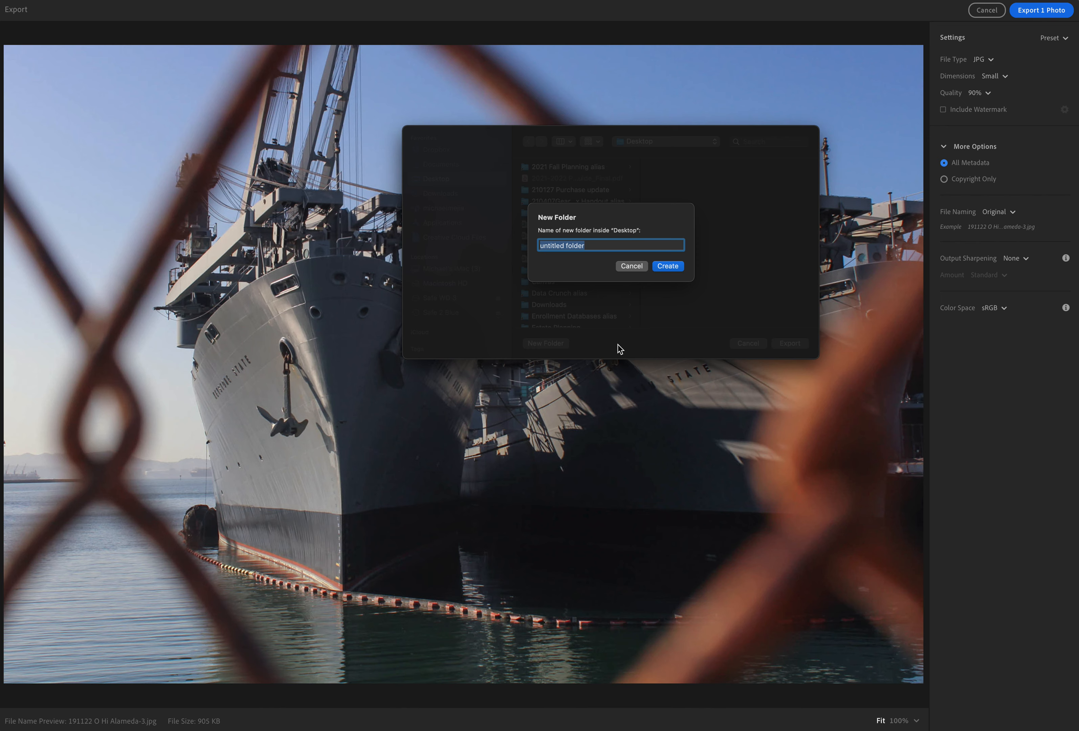
type("L4")
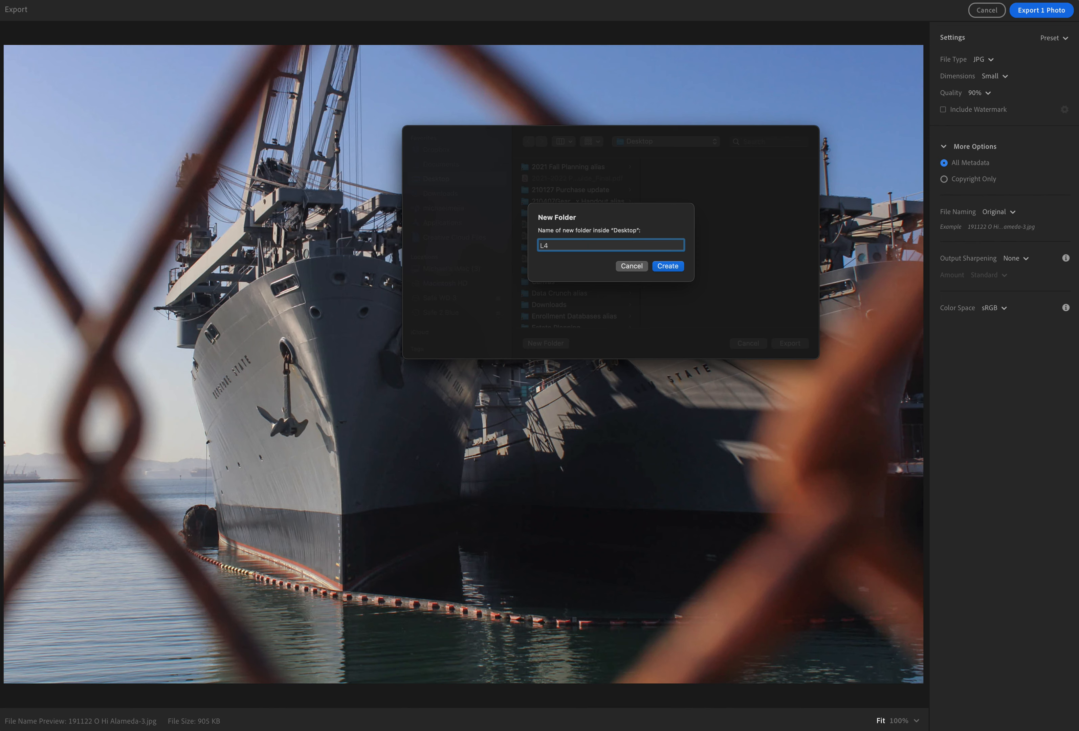
type("Mejia")
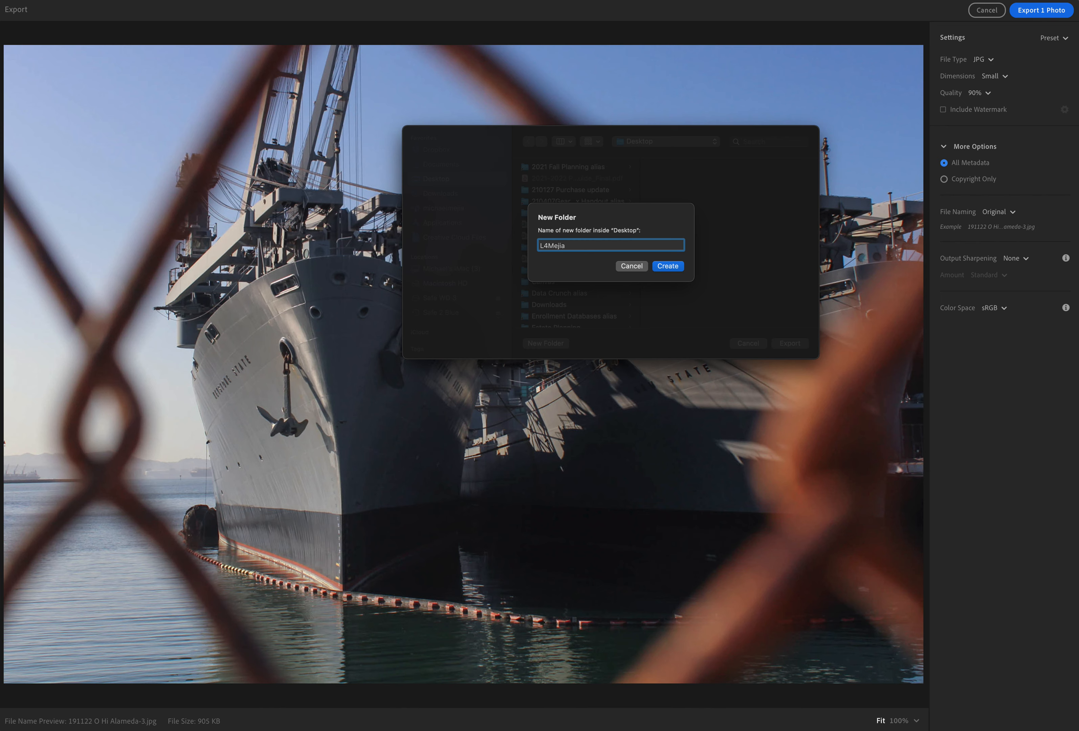
left_click(666, 266)
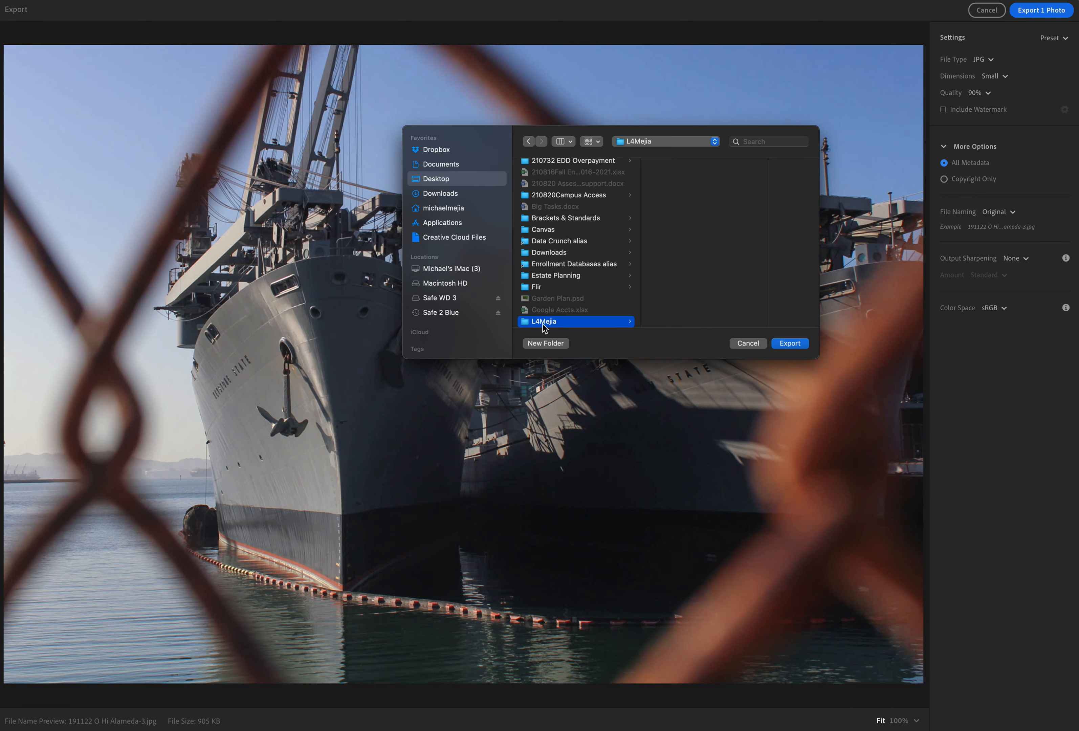
left_click(789, 343)
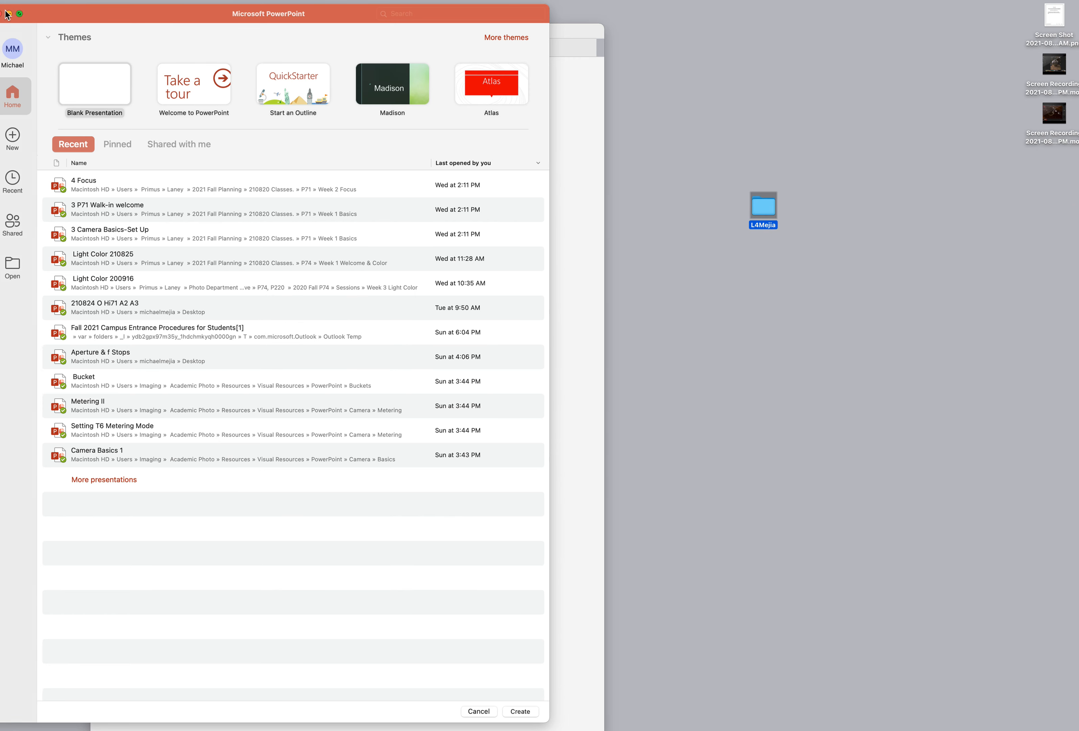
- Open the L4Mejia folder on the Desktop and select the exported ship JPEG
double_click(762, 206)
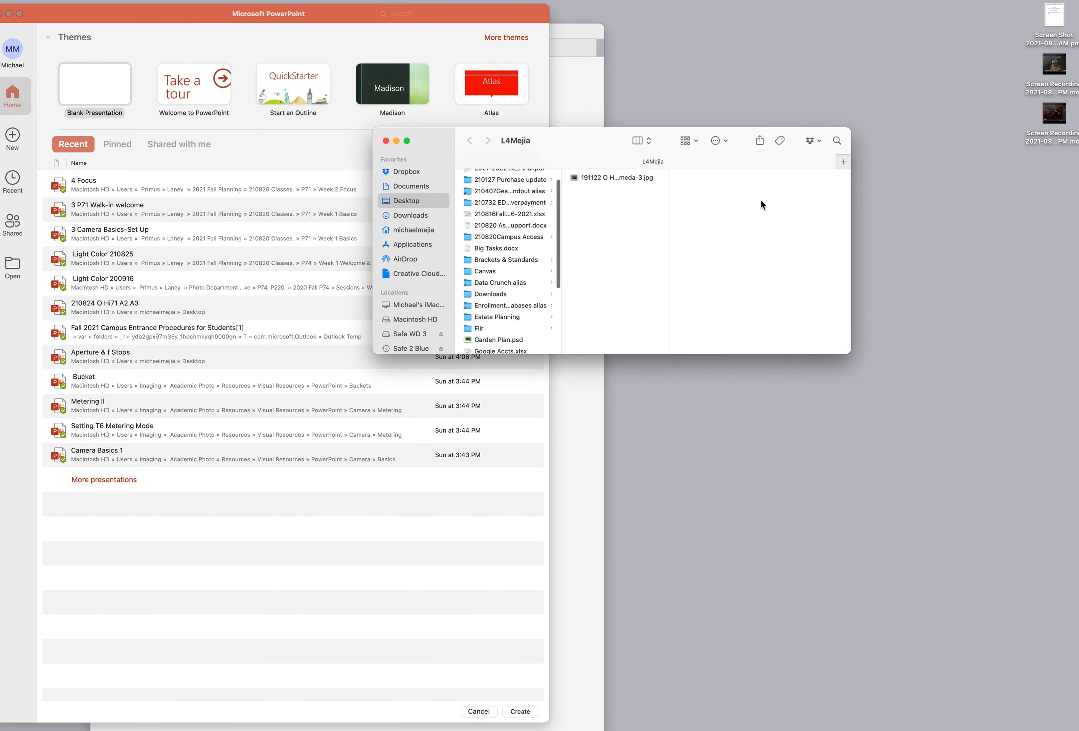
left_click(613, 177)
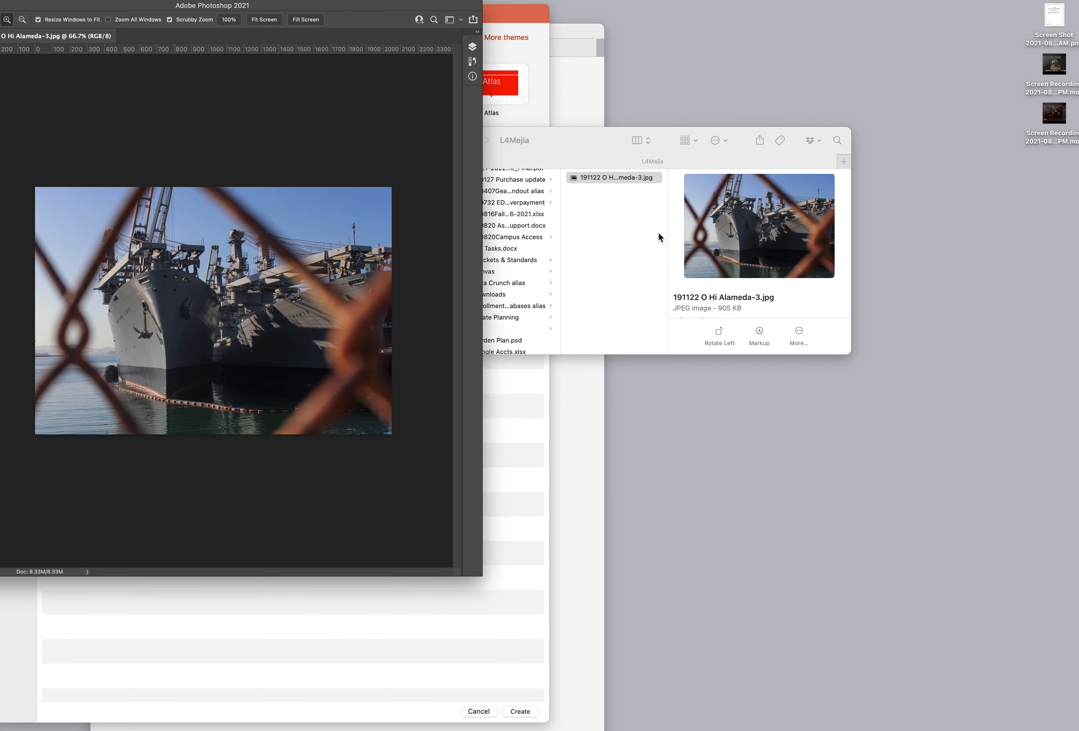
mouse_move(160, 83)
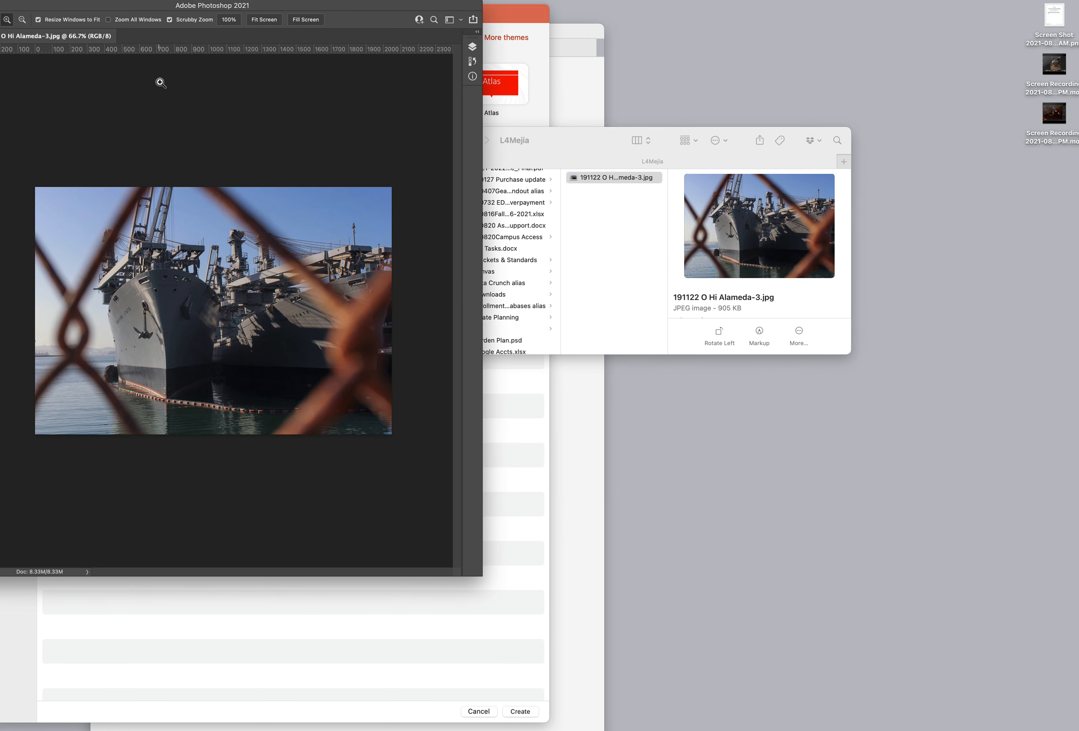
- Zoom in on 191122 O Hi Alameda-3.jpg in Photoshop to view it at 100%
left_click(161, 83)
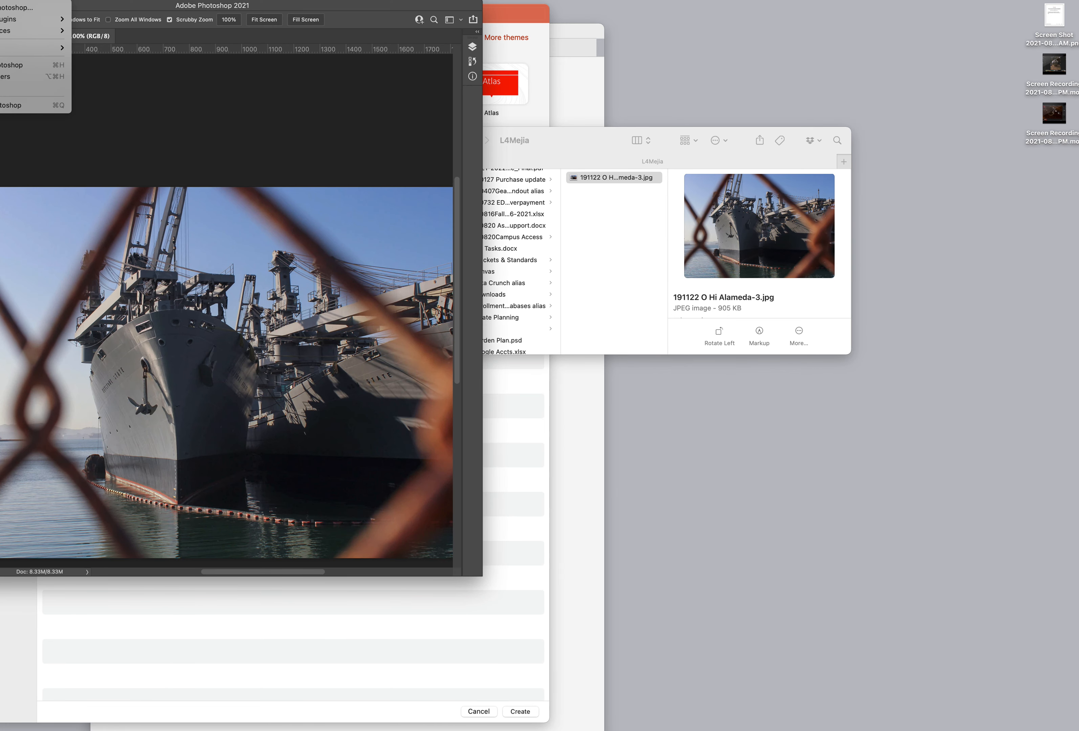